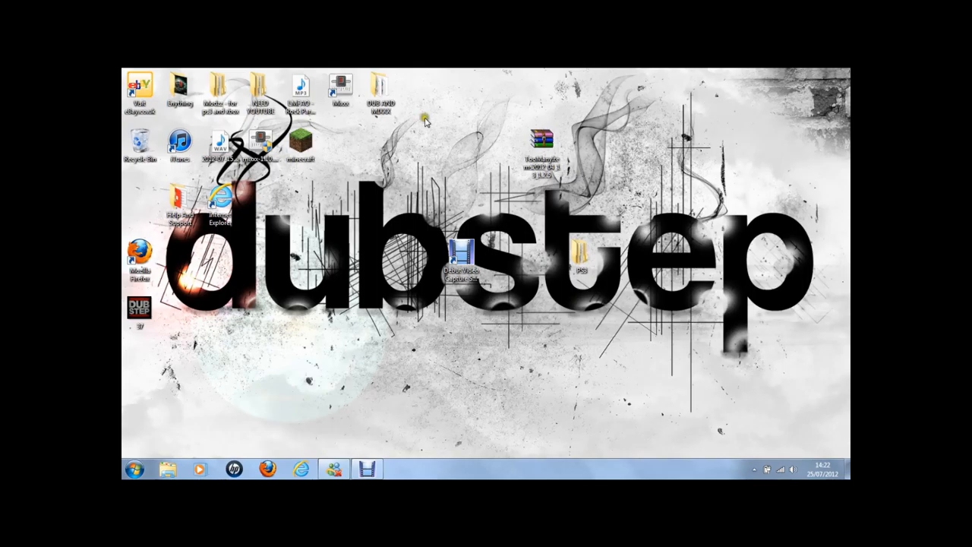
{"action": "mouse_move", "coordinate": [605, 197]}
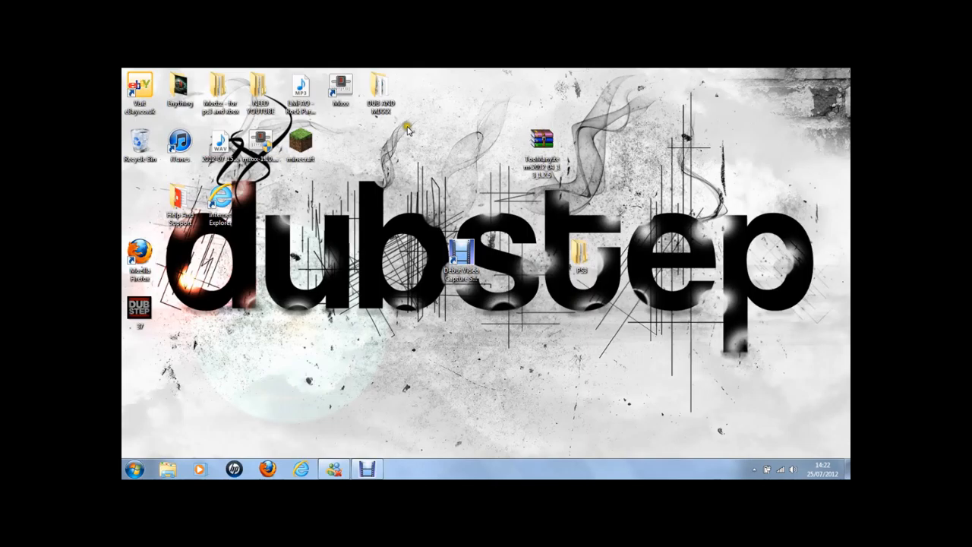
Bring up the Windows Start menu from the taskbar Start orb.
{"action": "left_click", "coordinate": [133, 467]}
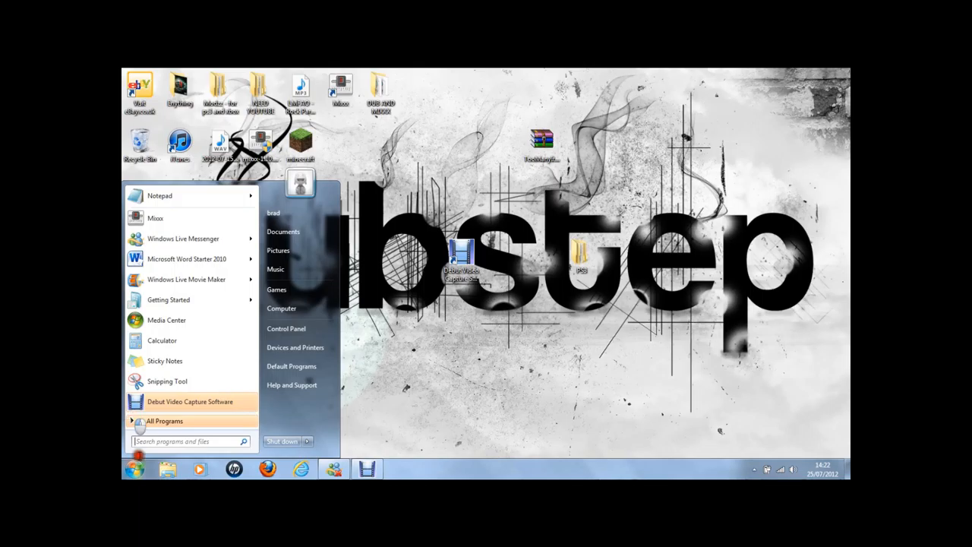
Search for RUN, launch it and open the %appdata% Roaming folder in Explorer.
{"action": "left_click", "coordinate": [185, 441]}
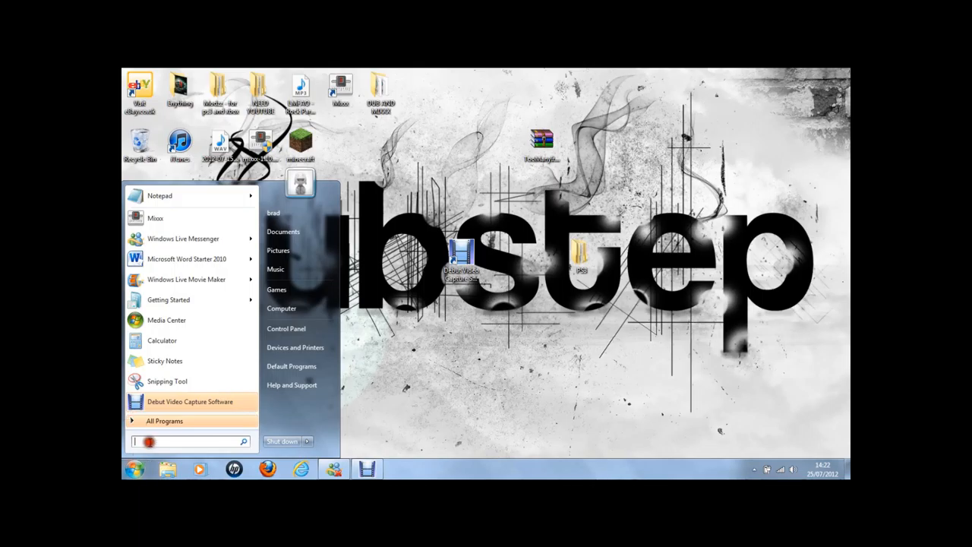
{"action": "type", "text": "RUN"}
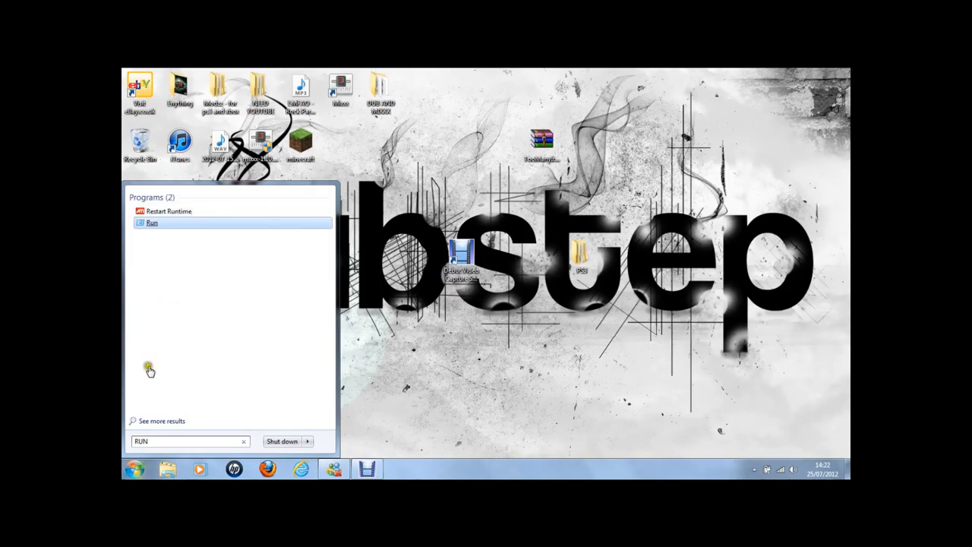
{"action": "left_click", "coordinate": [152, 221]}
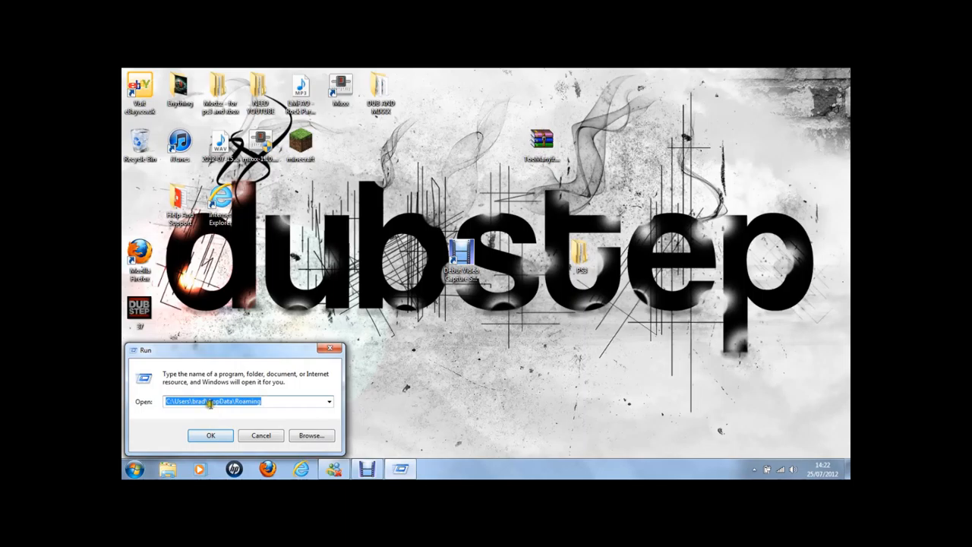
{"action": "left_click", "coordinate": [209, 435]}
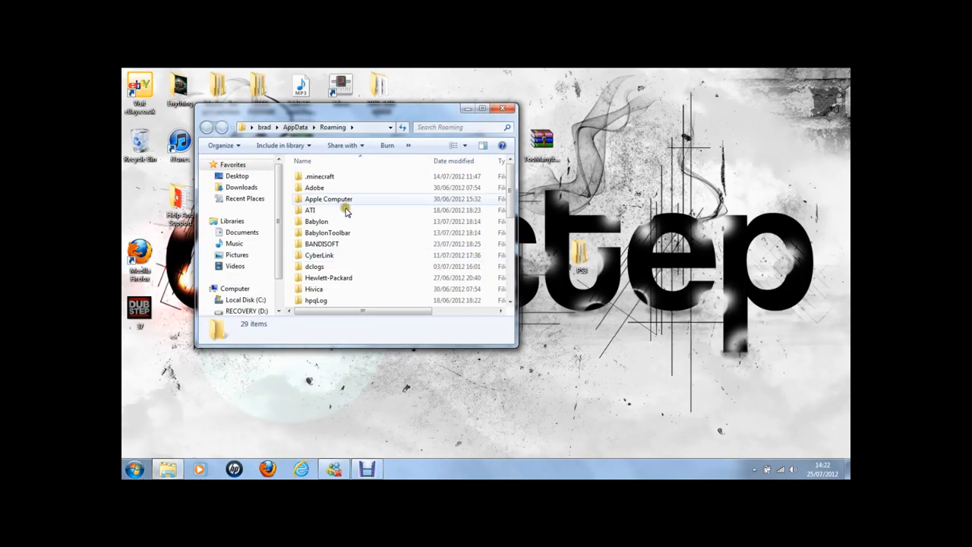
{"action": "mouse_move", "coordinate": [331, 199]}
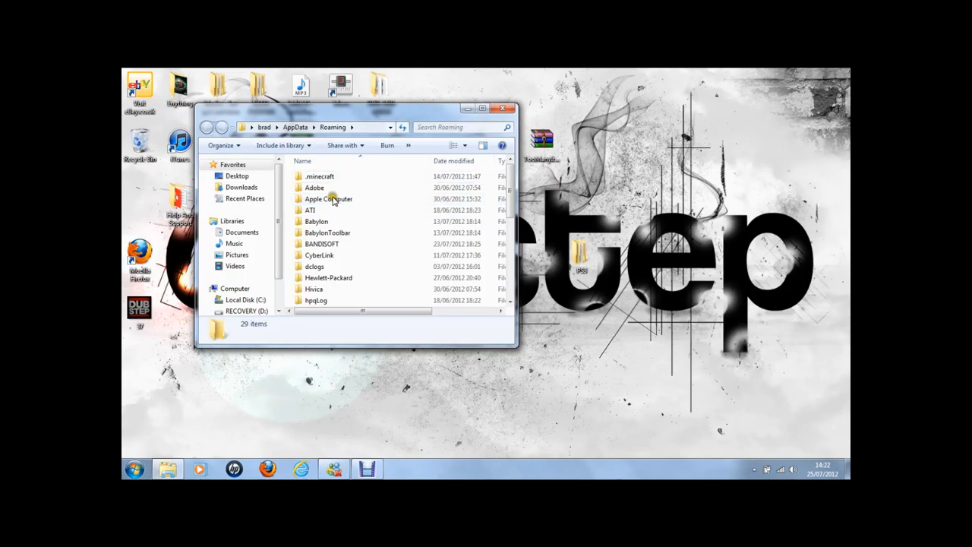
Enter the .minecraft bin folder and open minecraft.jar in WinRAR.
{"action": "left_click", "coordinate": [319, 176]}
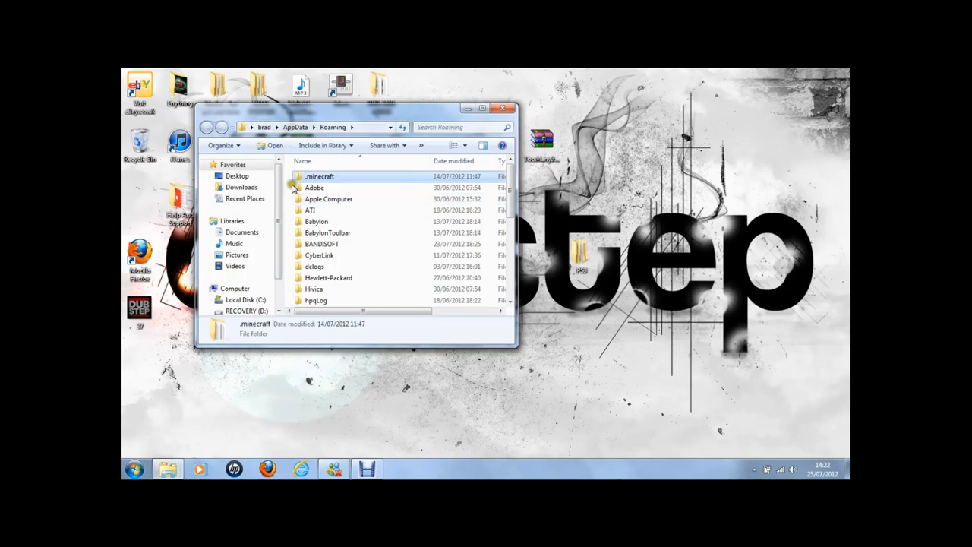
{"action": "double_click", "coordinate": [319, 176]}
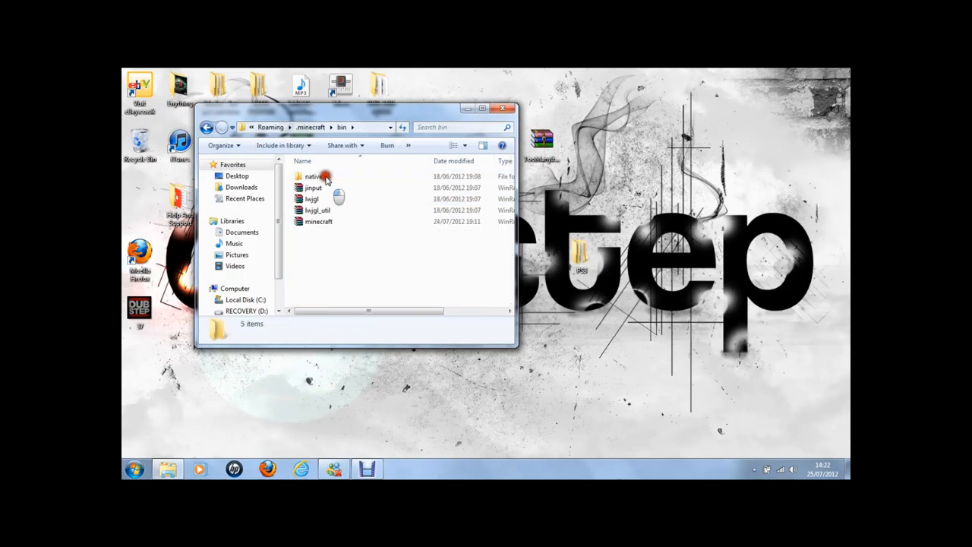
{"action": "left_click", "coordinate": [319, 222]}
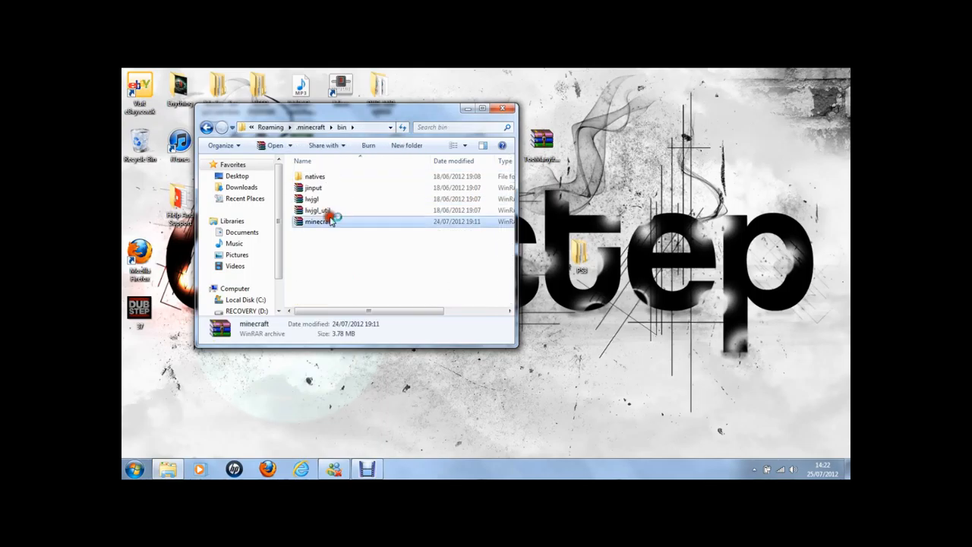
{"action": "double_click", "coordinate": [315, 222]}
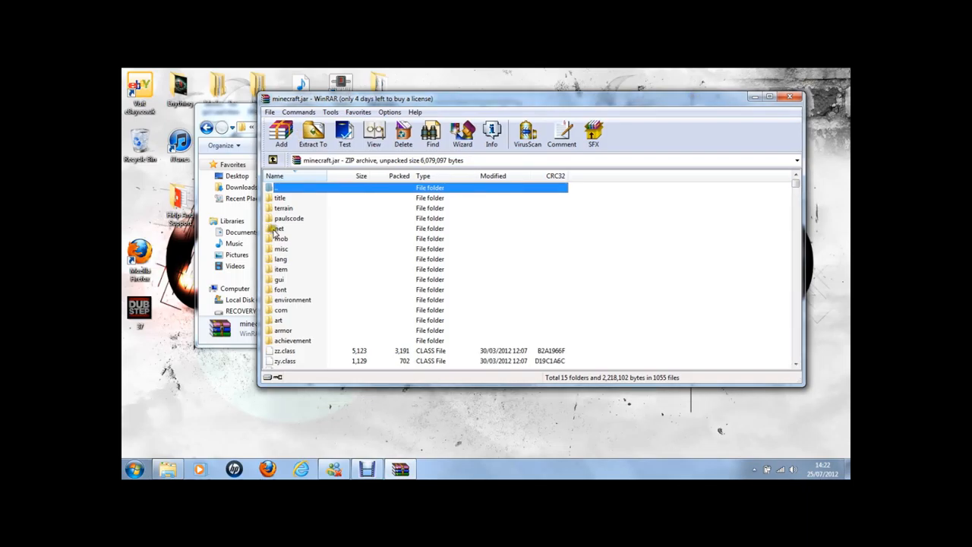
{"action": "mouse_move", "coordinate": [452, 216]}
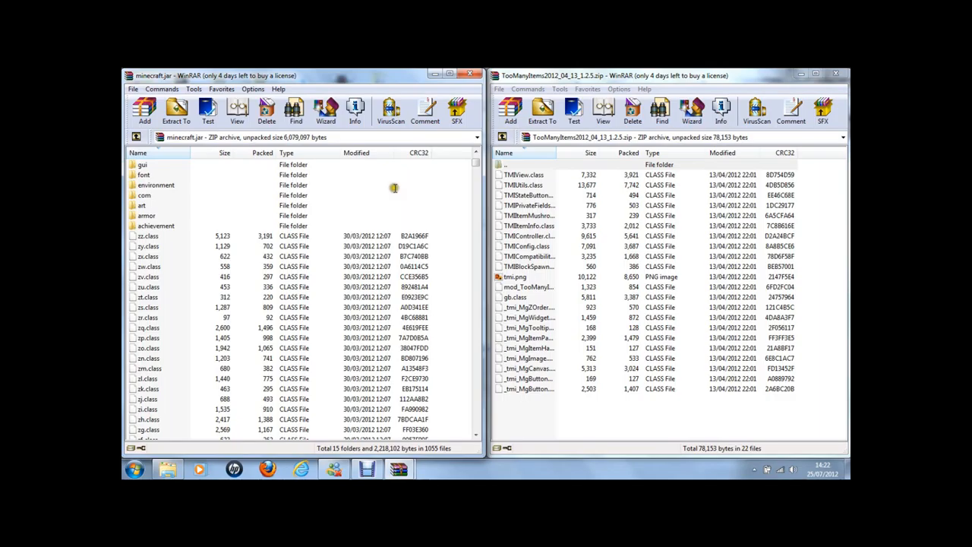
Select all TooManyItems files with Ctrl+A for copying into minecraft.jar.
{"action": "key", "text": "ctrl+a"}
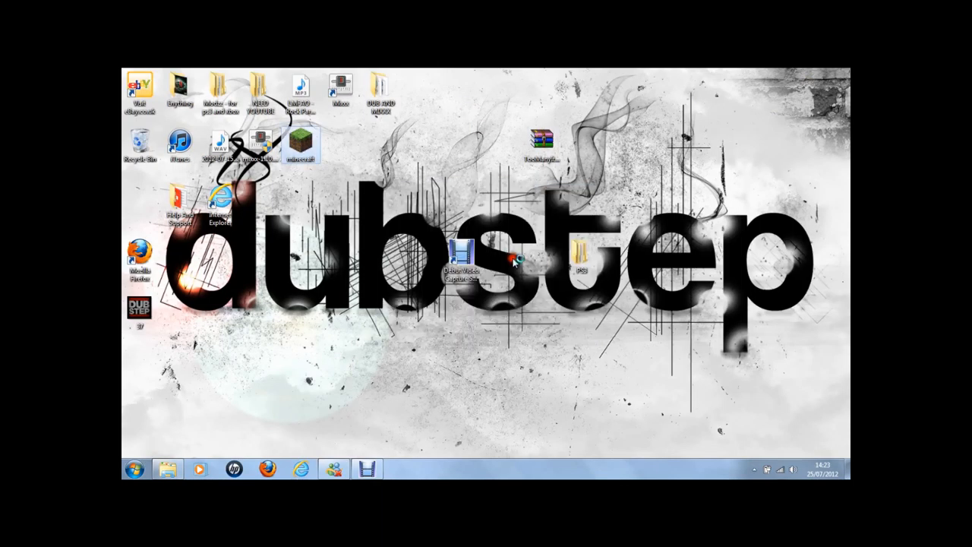
Launch the Minecraft launcher from the desktop and enter the player name.
{"action": "double_click", "coordinate": [300, 145]}
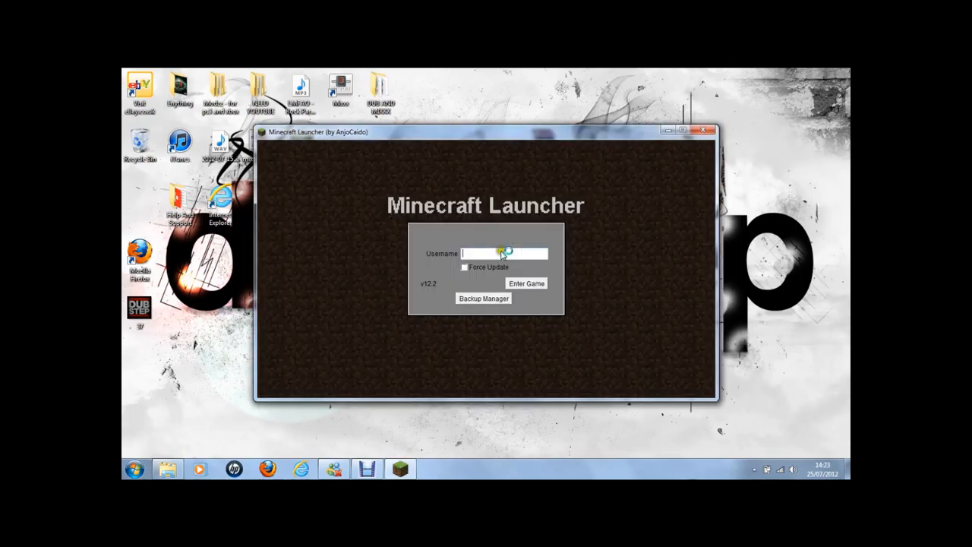
{"action": "left_click", "coordinate": [526, 284]}
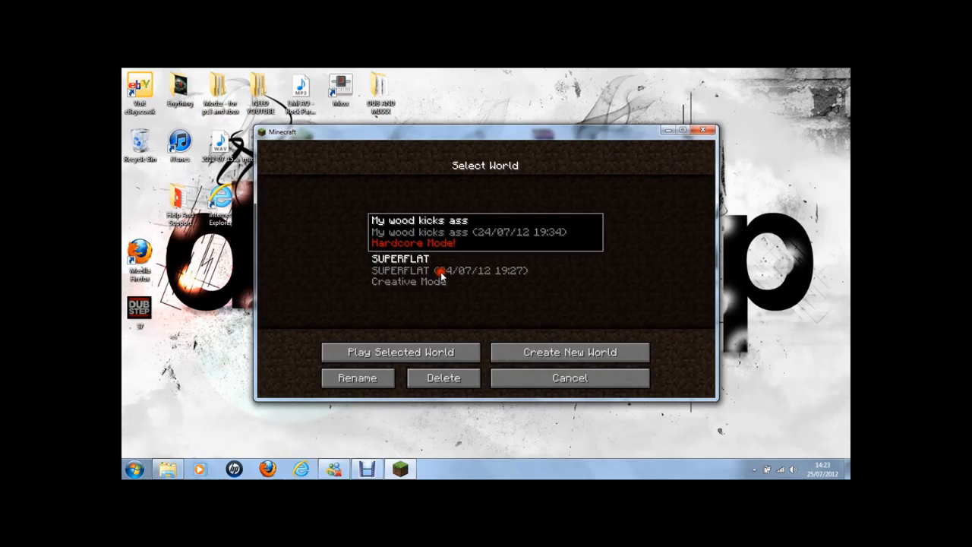
Play the SUPERFLAT world, then save and quit to title and close Minecraft.
{"action": "left_click", "coordinate": [401, 353]}
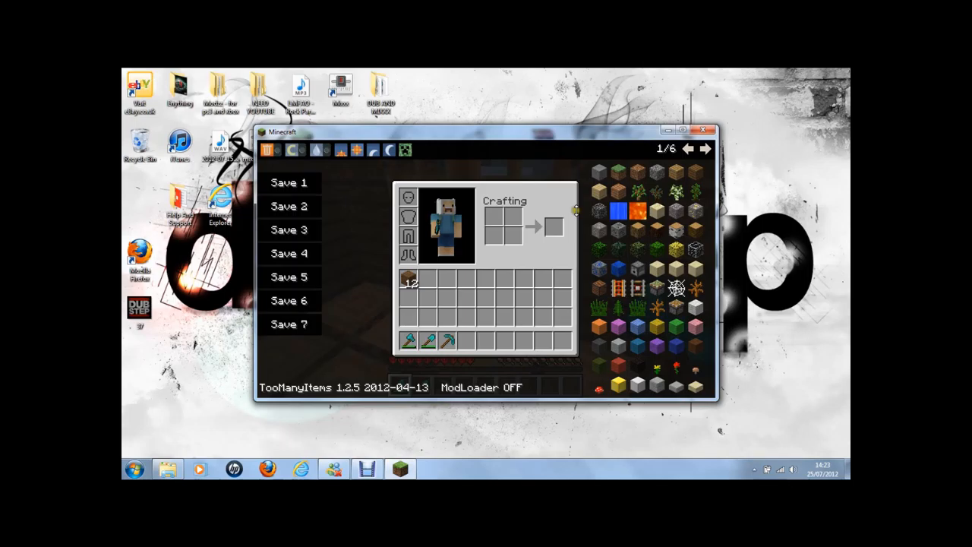
{"action": "key", "text": "Escape"}
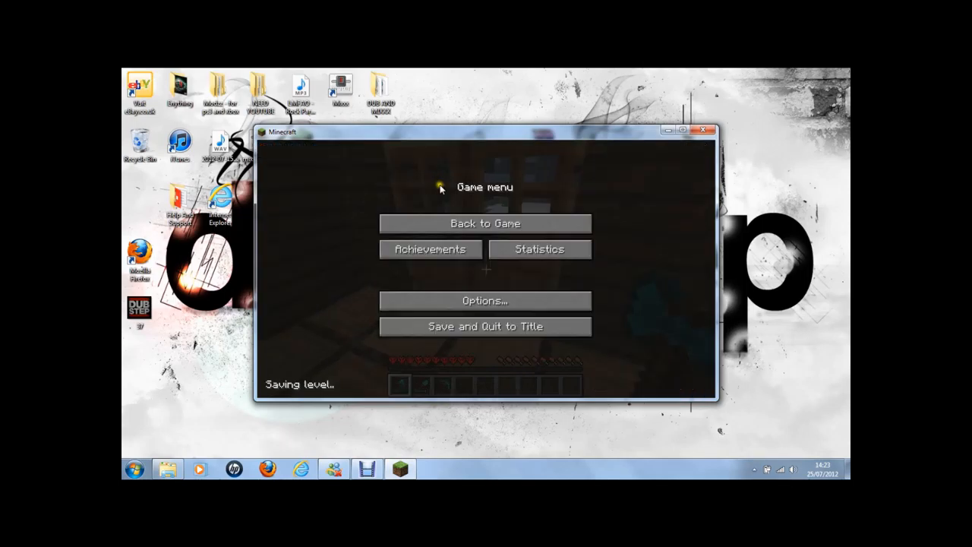
{"action": "left_click", "coordinate": [485, 325]}
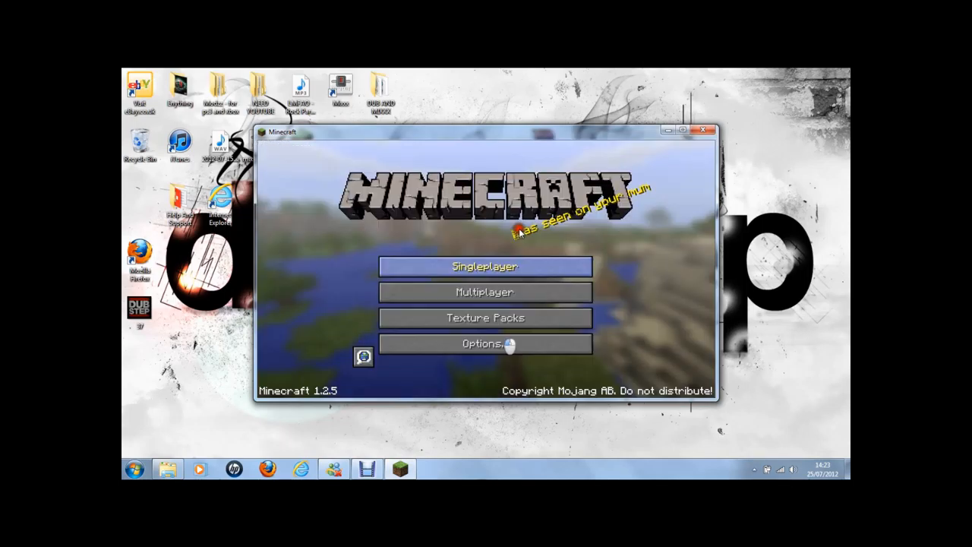
{"action": "mouse_move", "coordinate": [674, 114]}
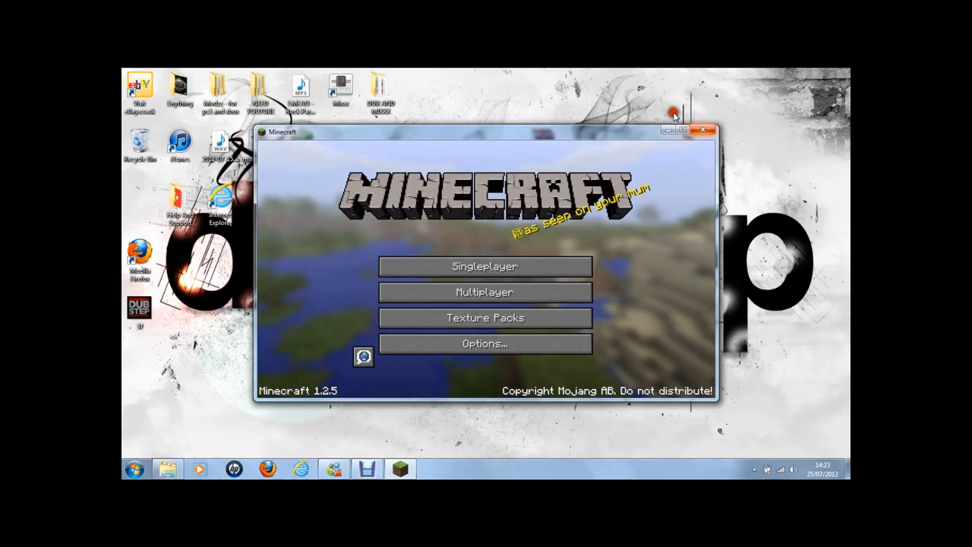
{"action": "left_click", "coordinate": [701, 130]}
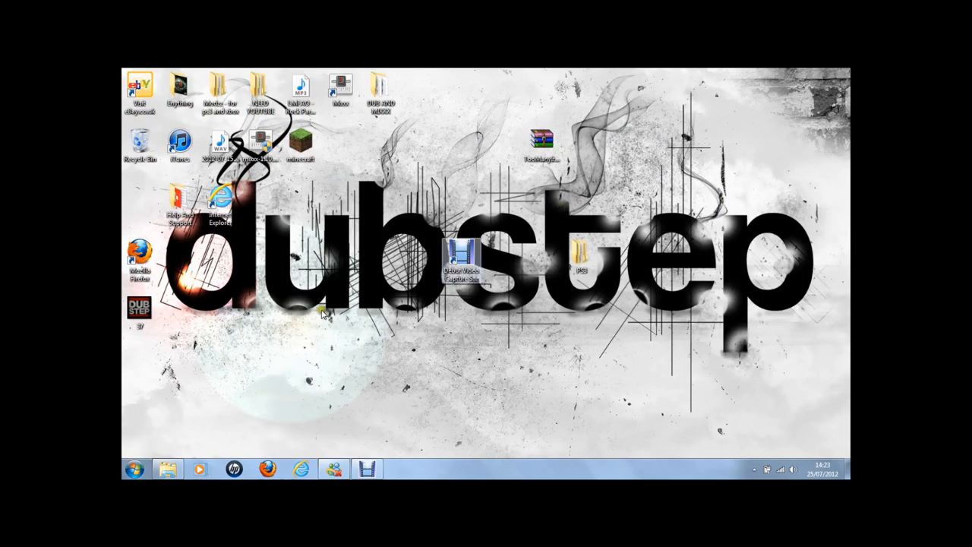